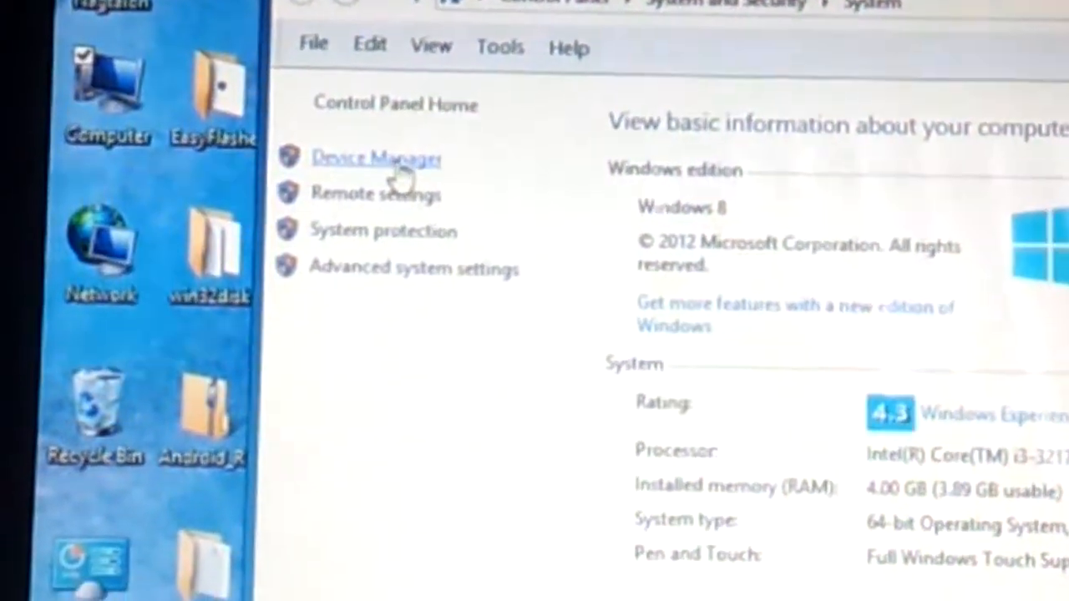
- Reach the NVIDIA USB boot device's actions under Universal Serial Bus controllers in Device Manager
left_click(378, 159)
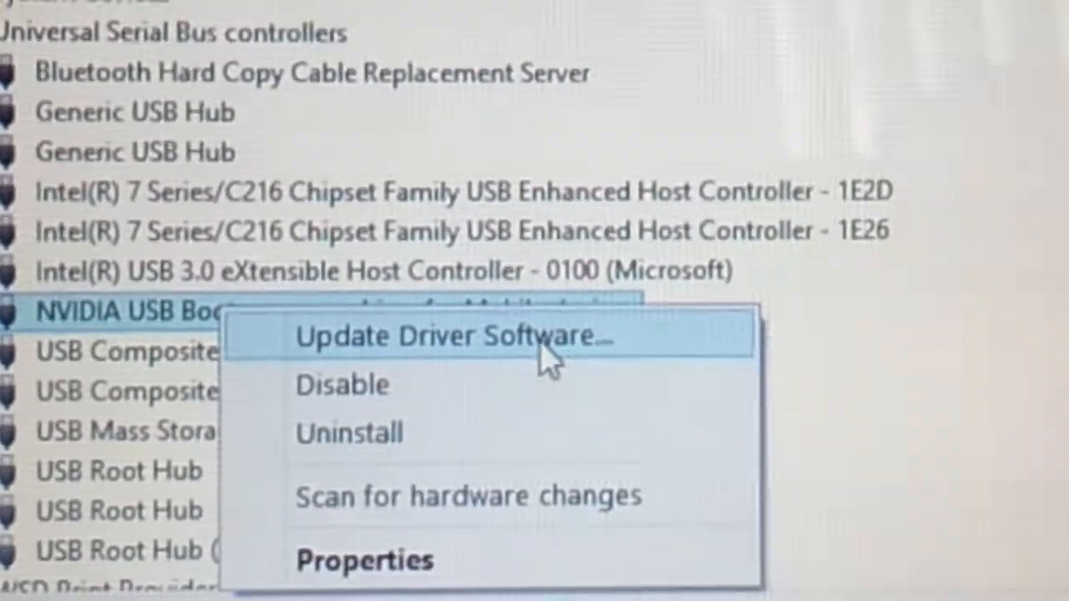
- Start a manual driver update for the NVIDIA device from the Universal_Naked_Driver_0.72 desktop folder
left_click(451, 337)
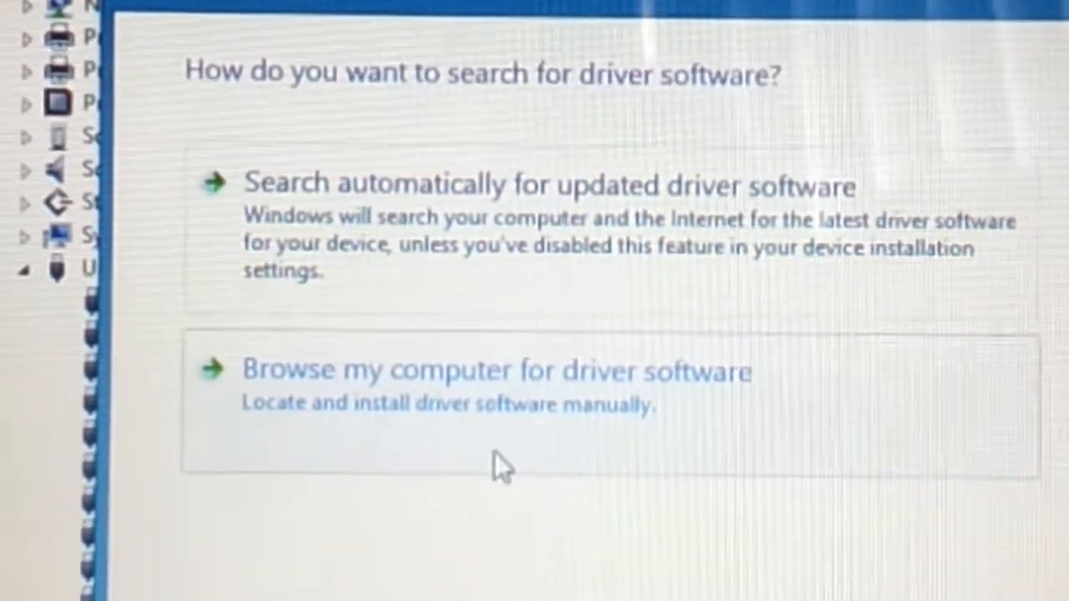
left_click(495, 371)
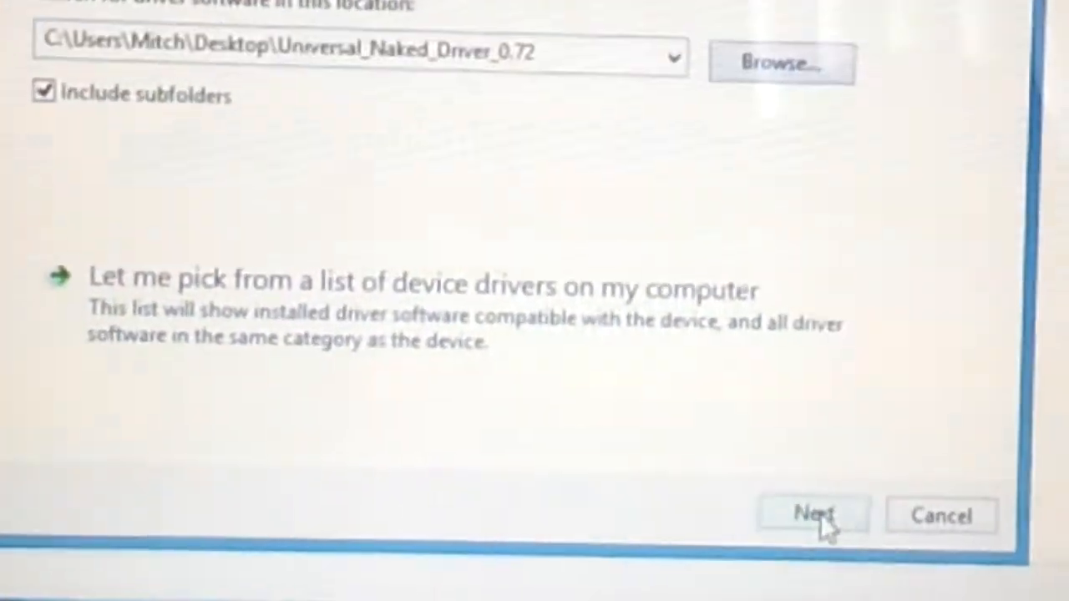
left_click(819, 514)
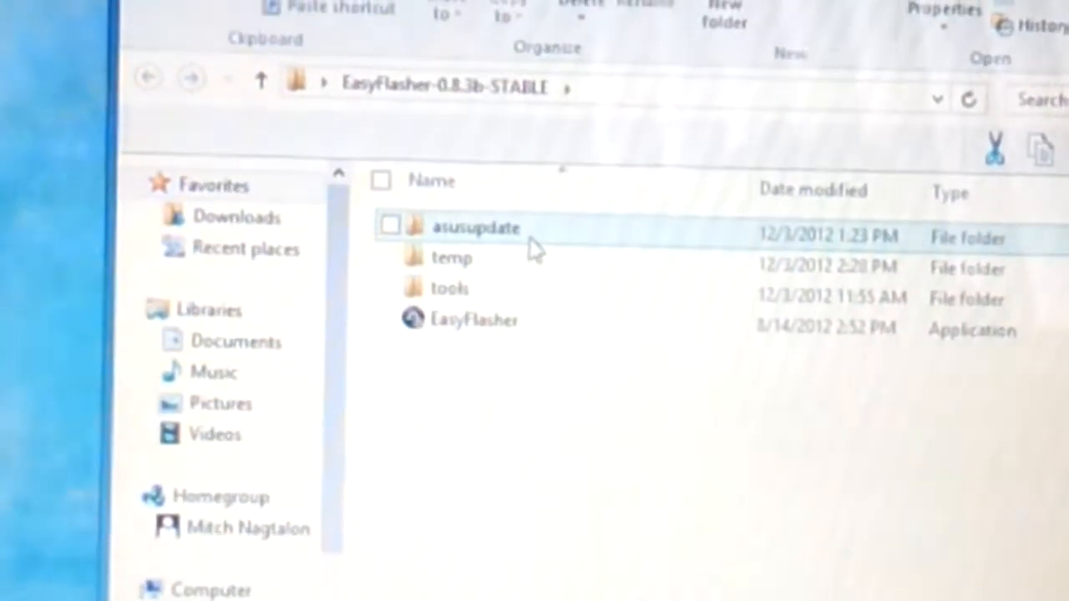
double_click(476, 227)
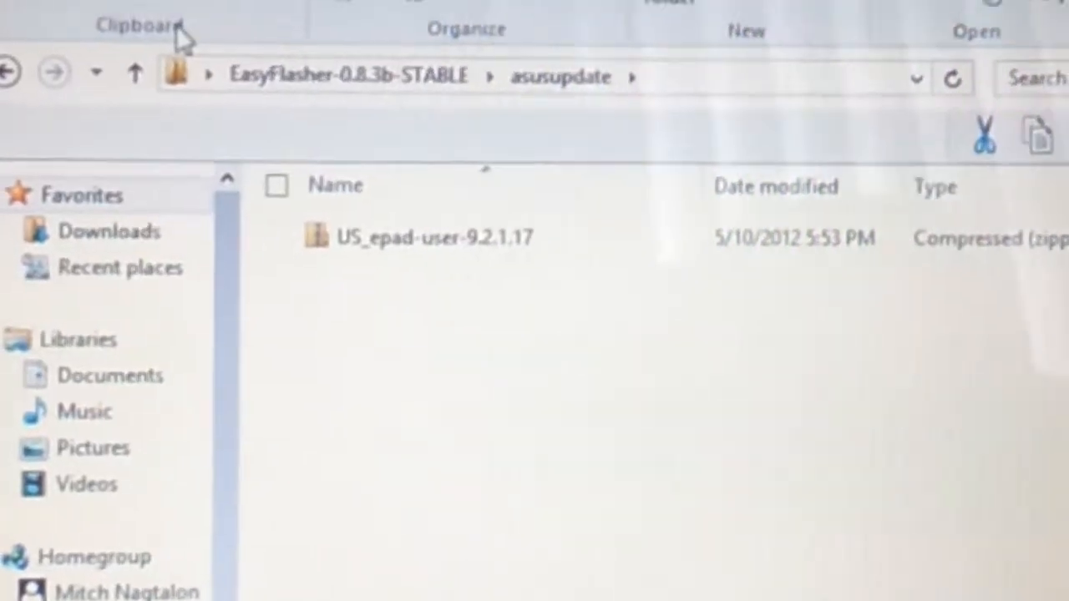
mouse_move(160, 67)
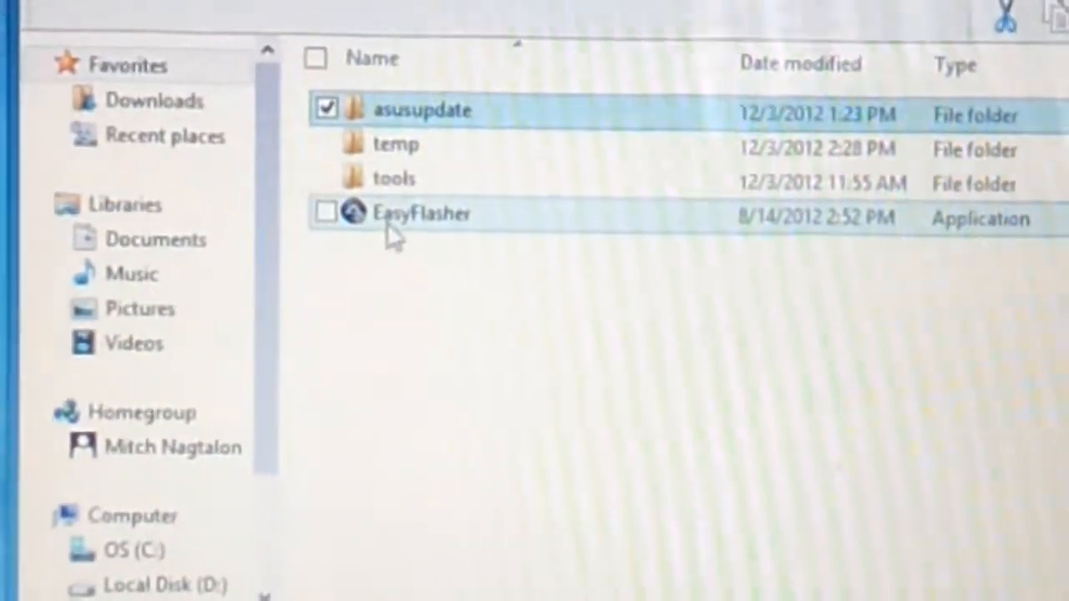
double_click(424, 213)
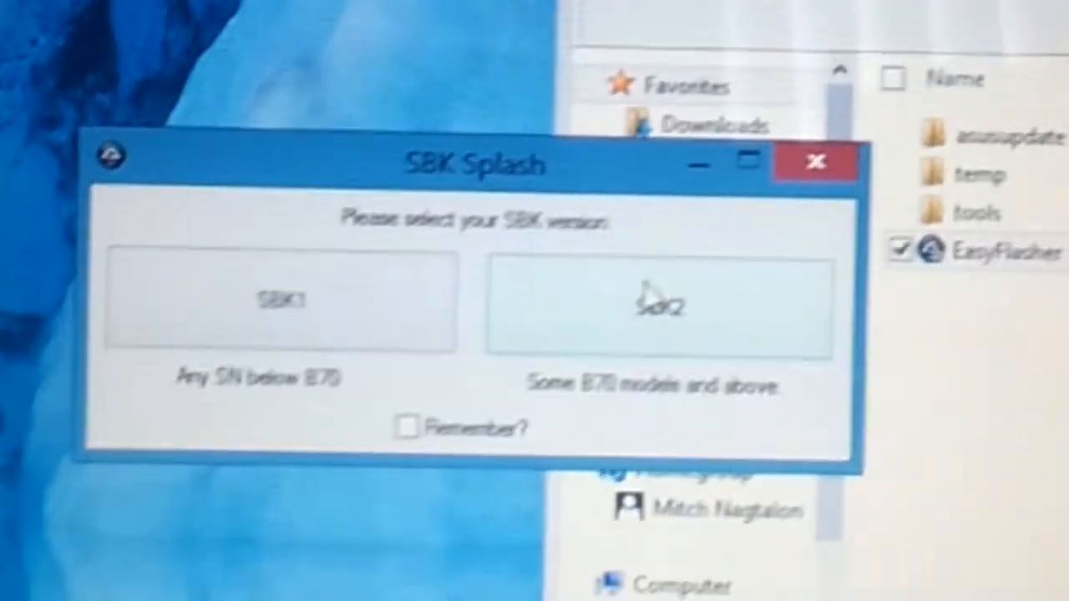
- Choose SBK2 in the SBK Splash dialog for an 870-or-above TF101 model
left_click(665, 304)
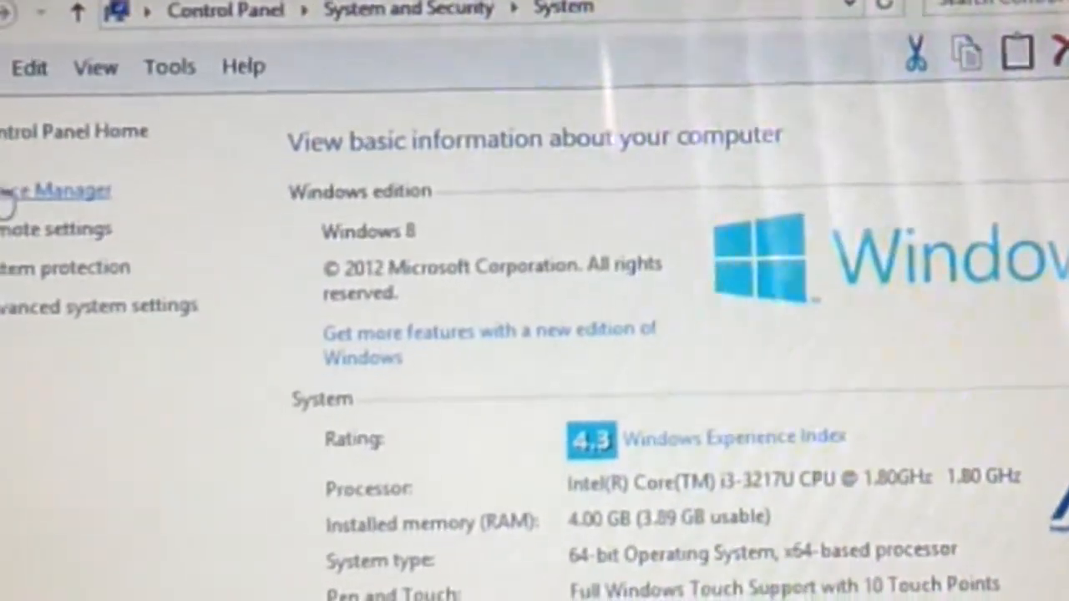
- Check the hardware device list, then return to EasyFlasher 0.8.3 set to SBK2
left_click(50, 190)
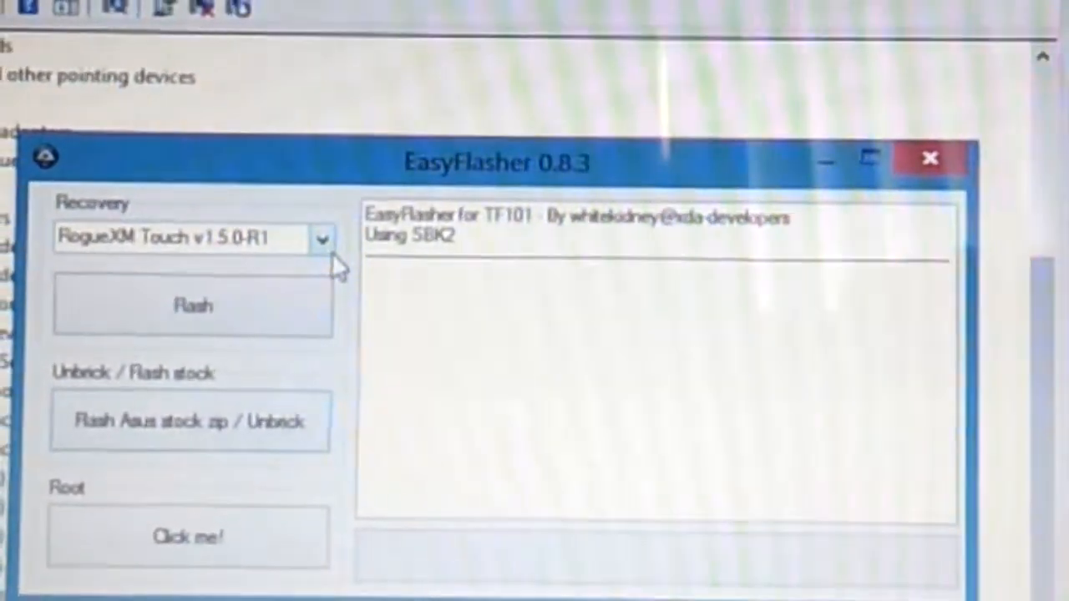
- Keep RogueXM Touch v1.5.0-R1 selected as the recovery to flash
left_click(320, 239)
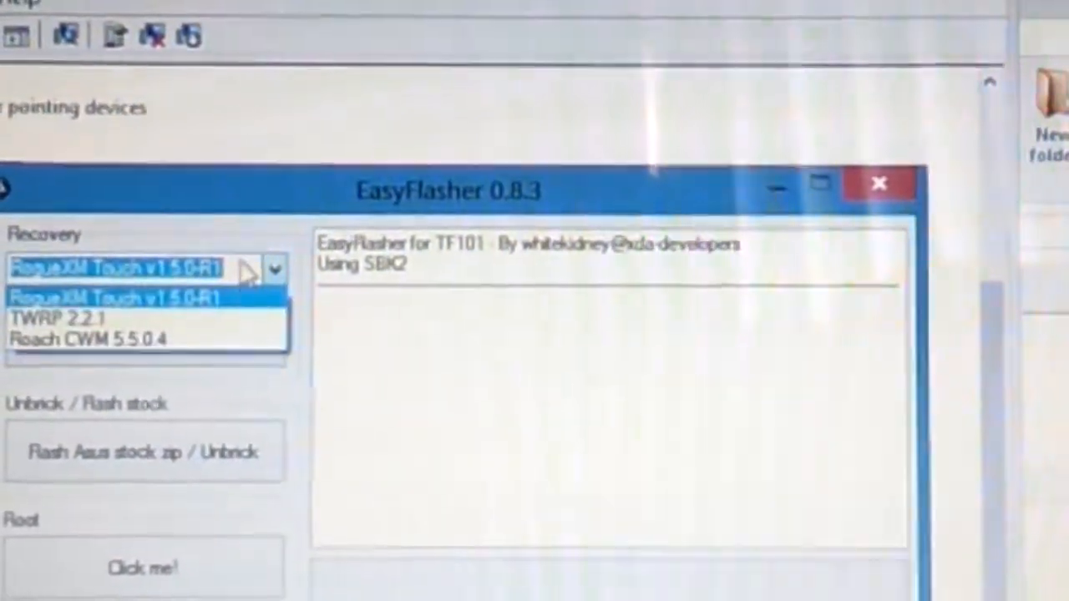
left_click(120, 297)
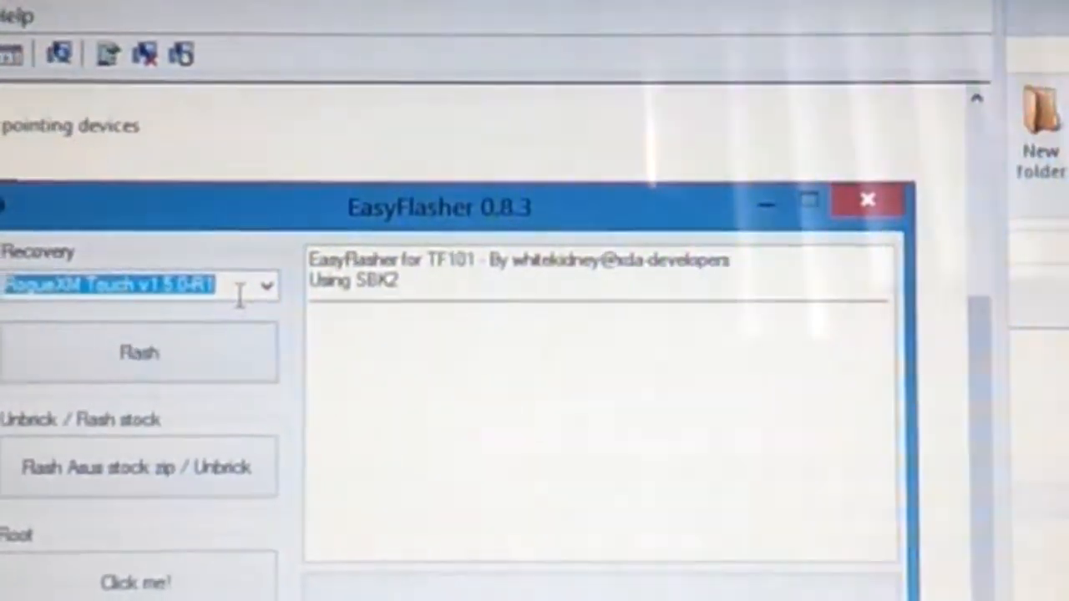
- Start 'Flash Asus stock zip / Unbrick' and accept the wipe warning, extracting files
left_click(138, 468)
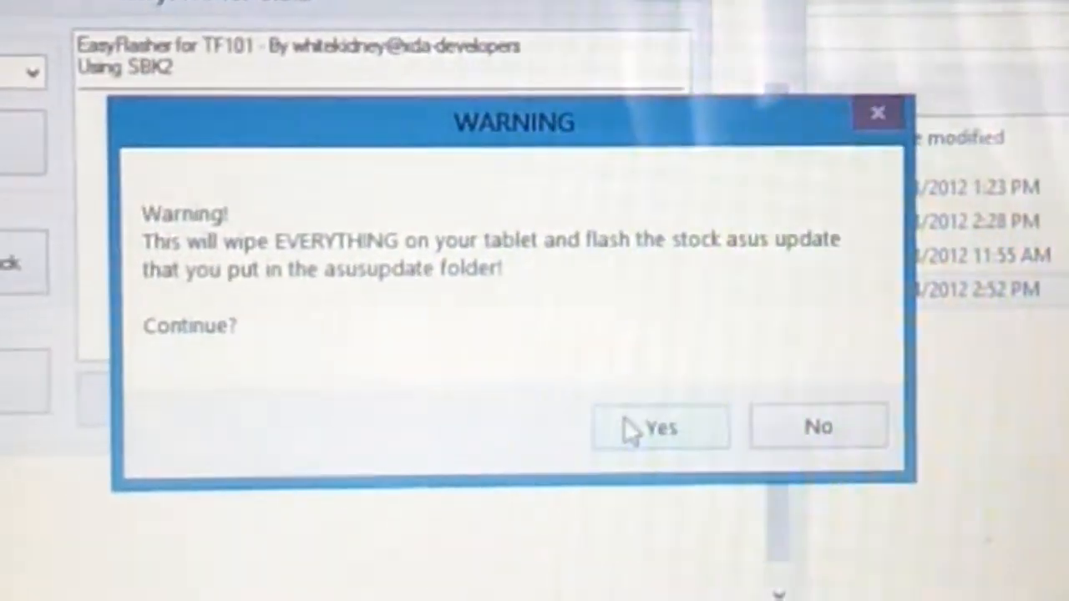
left_click(659, 427)
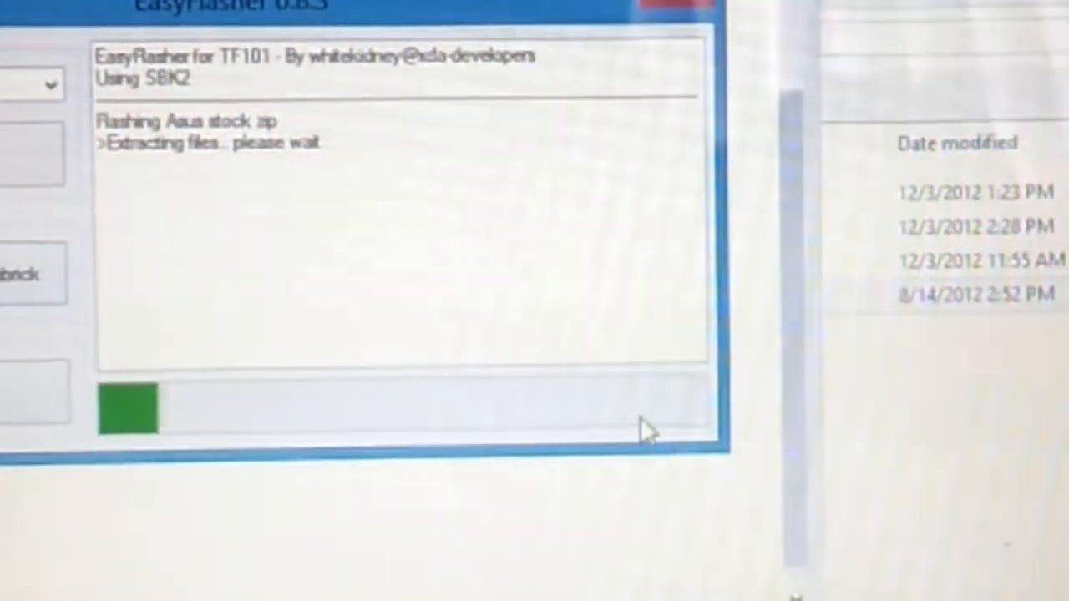